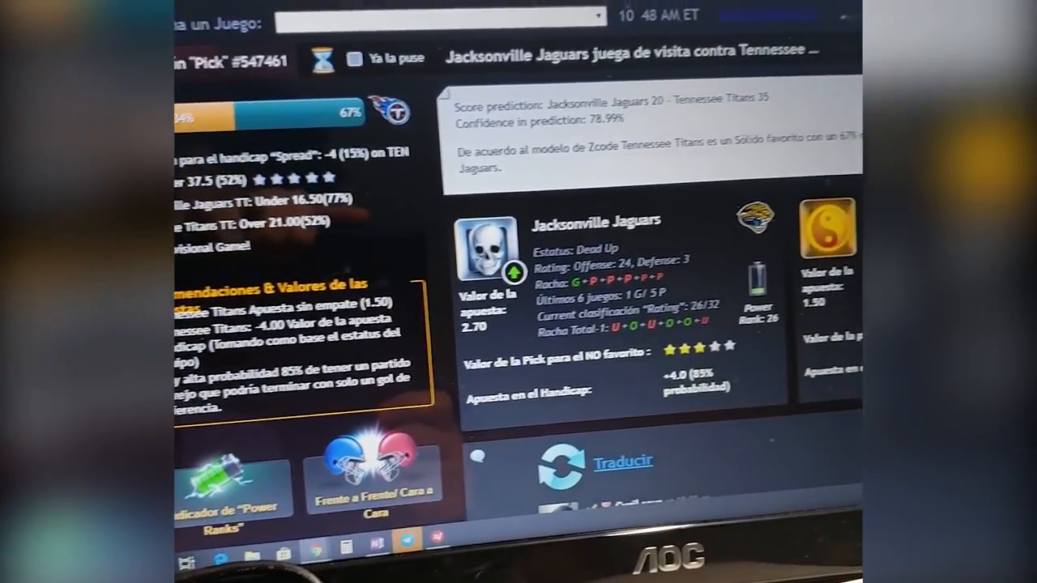
Scroll through the 5Dimes Bet the Board list of sports and leagues
{"action": "scroll", "scroll_direction": "down", "scroll_amount": 3}
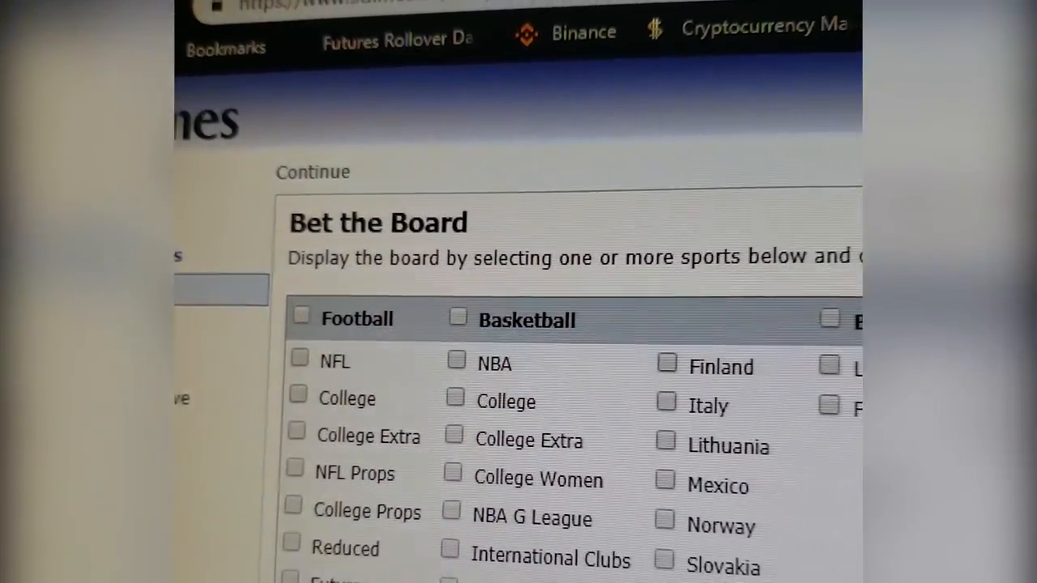
{"action": "scroll", "scroll_direction": "down", "scroll_amount": 3}
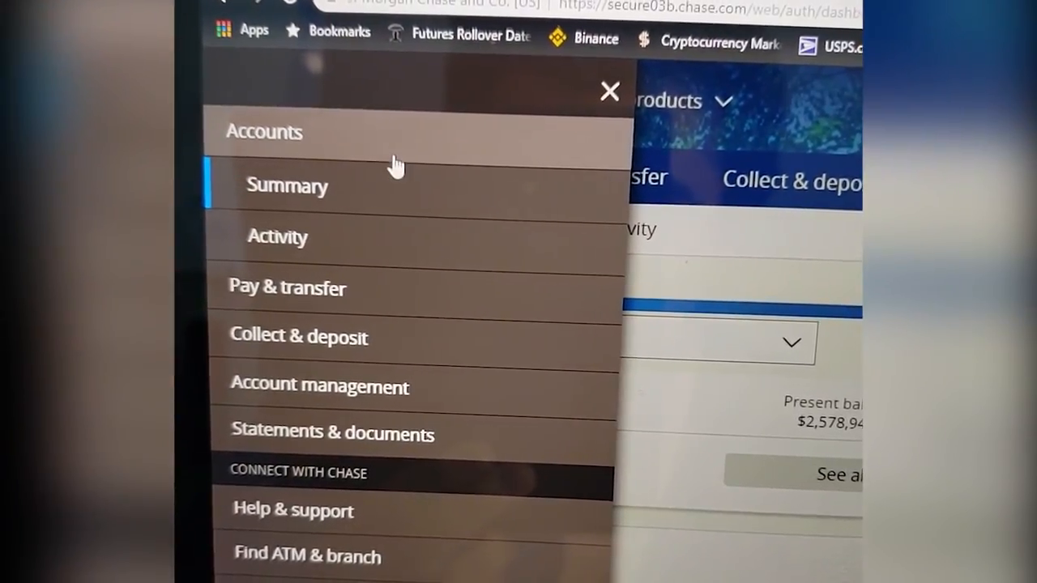
Show the accounts summary with the checking account's $2,578,947.54 balance
{"action": "left_click", "coordinate": [609, 91]}
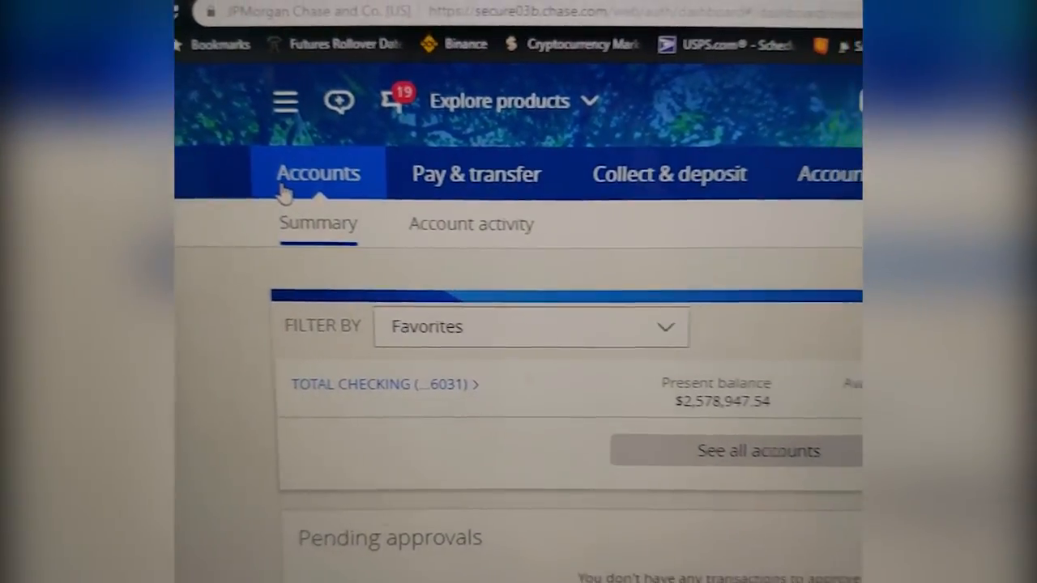